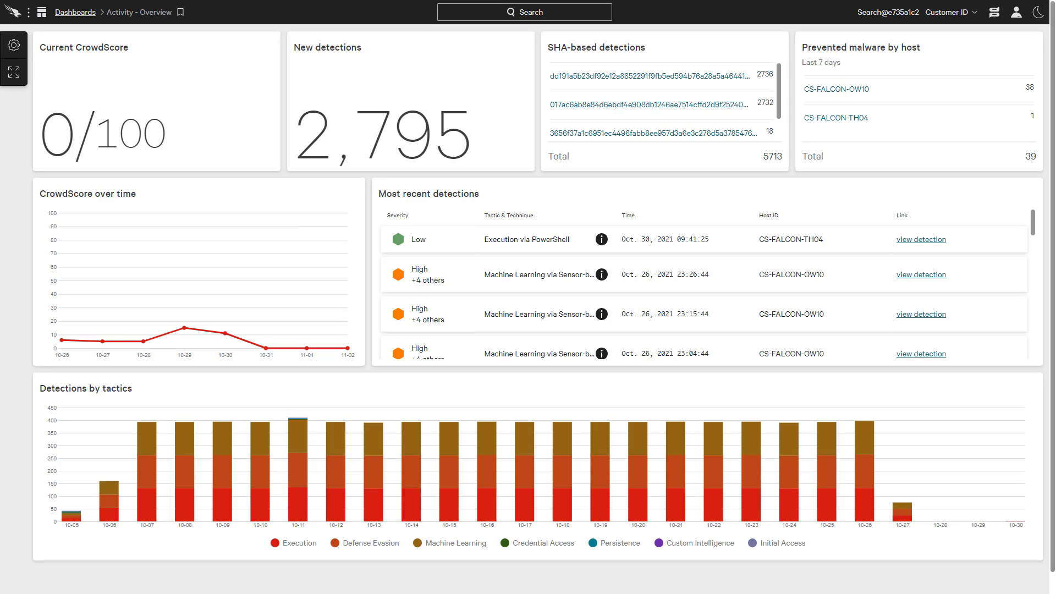
mouse_move(15, 15)
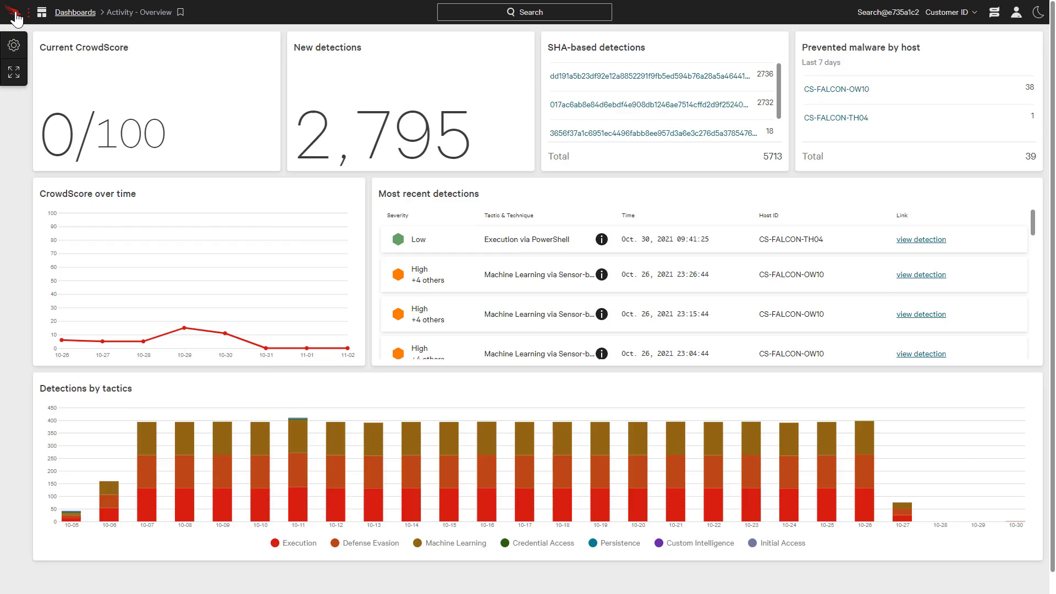
Step: Open the Falcon menu to reach Investigate > Event Search and its search history
click(42, 12)
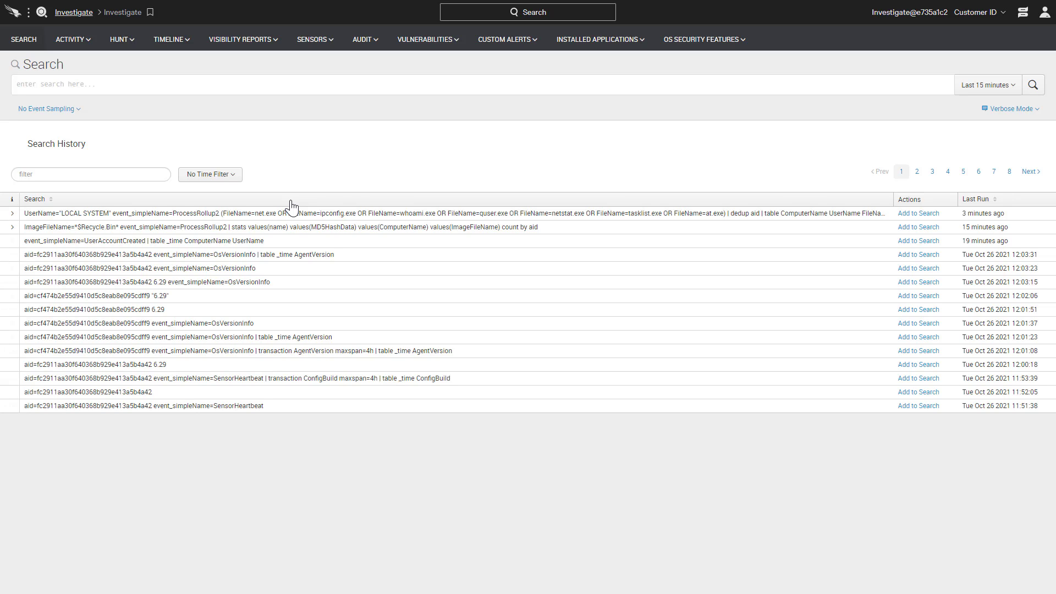
Step: Reload the LOCAL SYSTEM recon query from history and run it over the last 24 hours
click(224, 83)
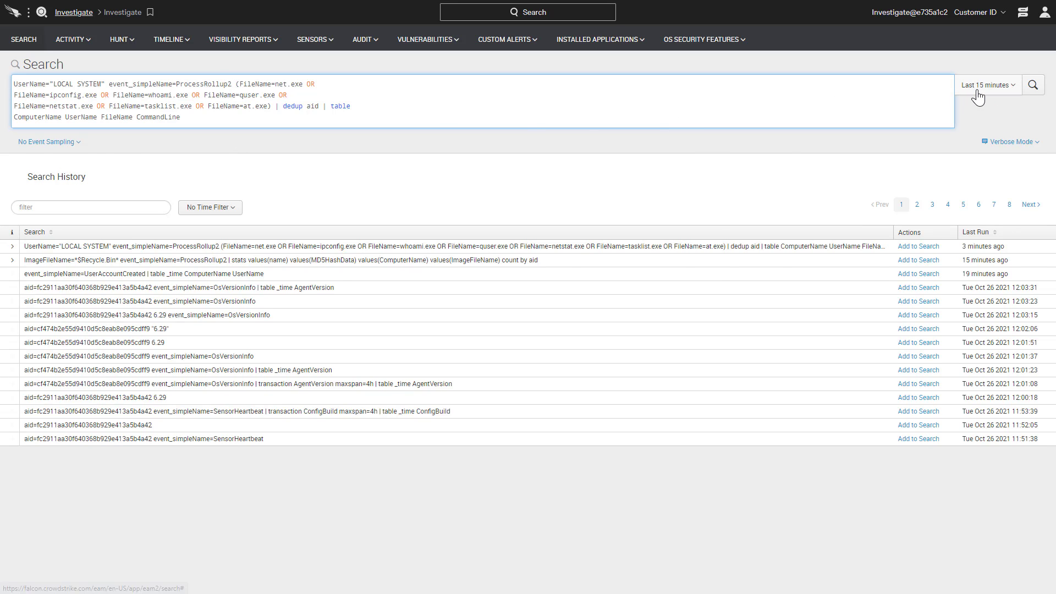
click(988, 84)
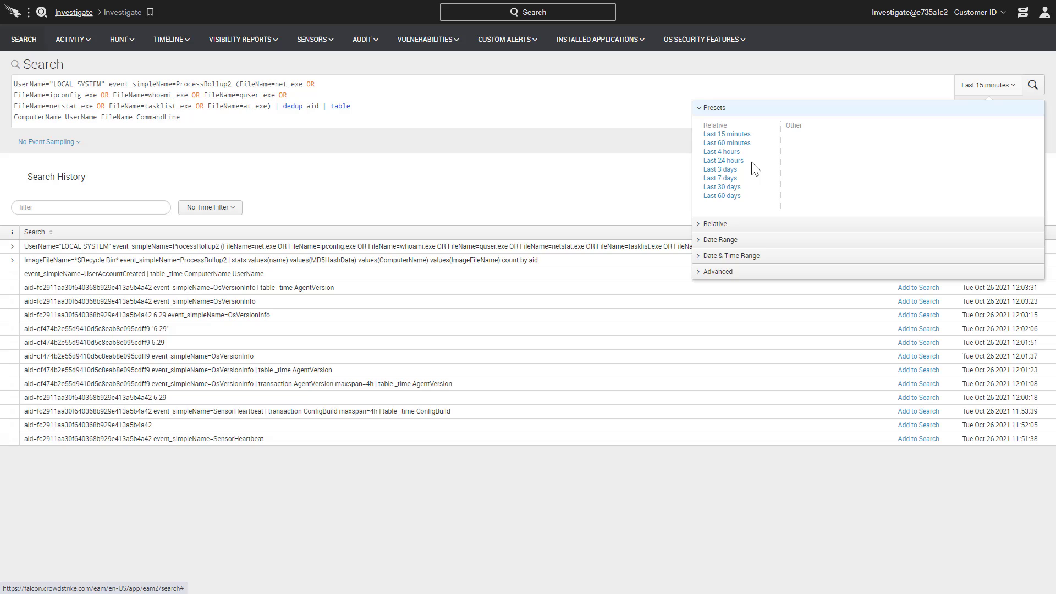
click(724, 160)
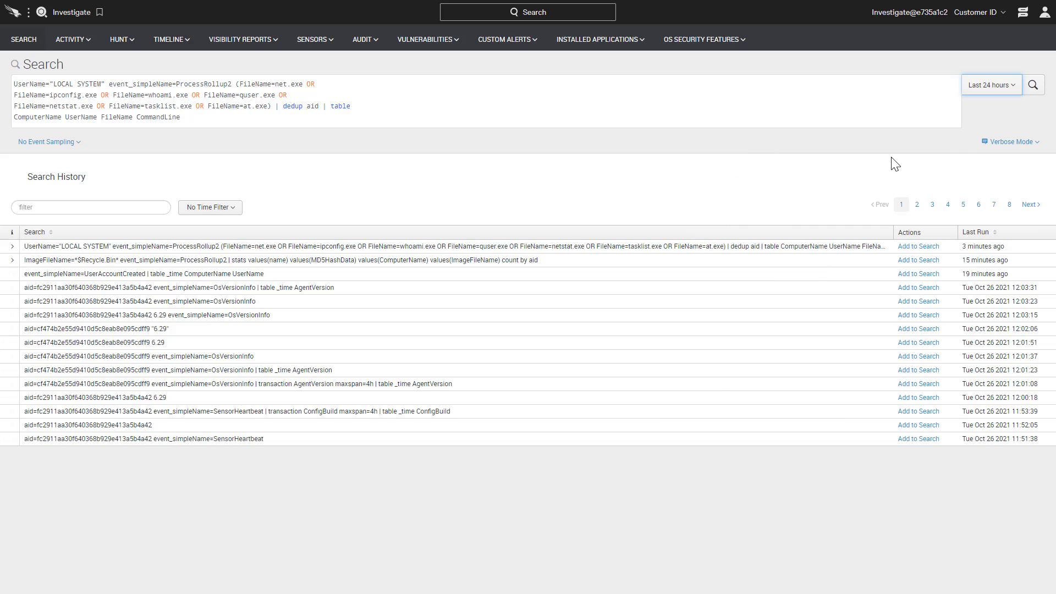
click(1033, 85)
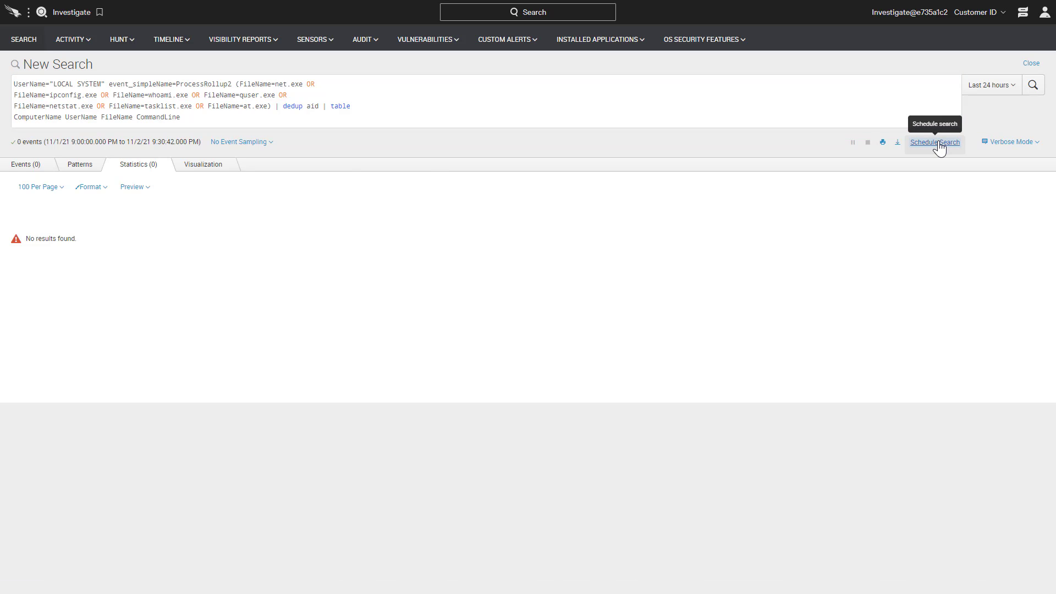
Step: Name the scheduled search 'Recon from local system account' and give it a description
click(935, 142)
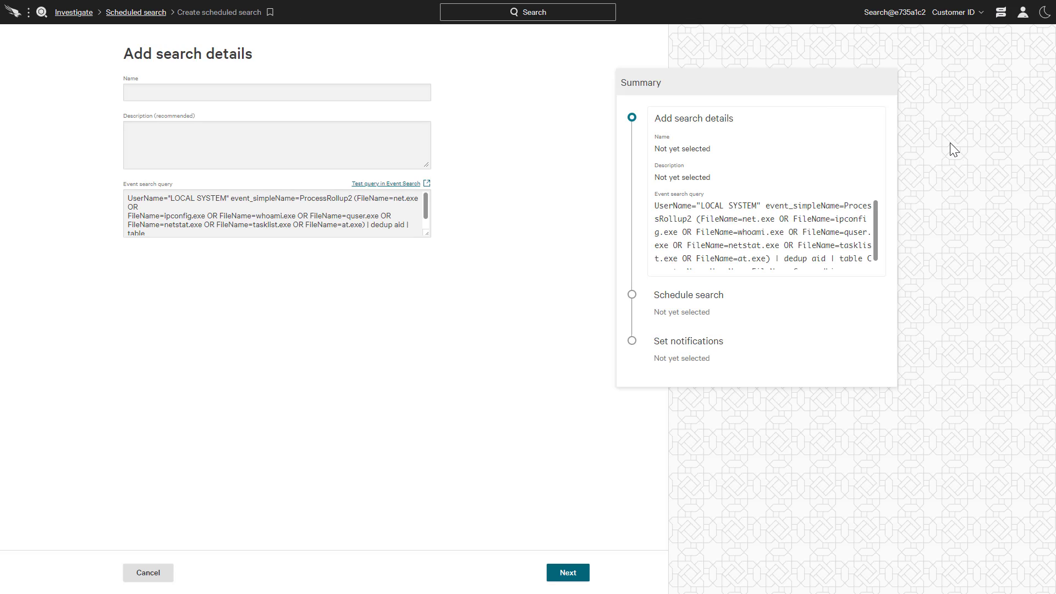
text(Re)
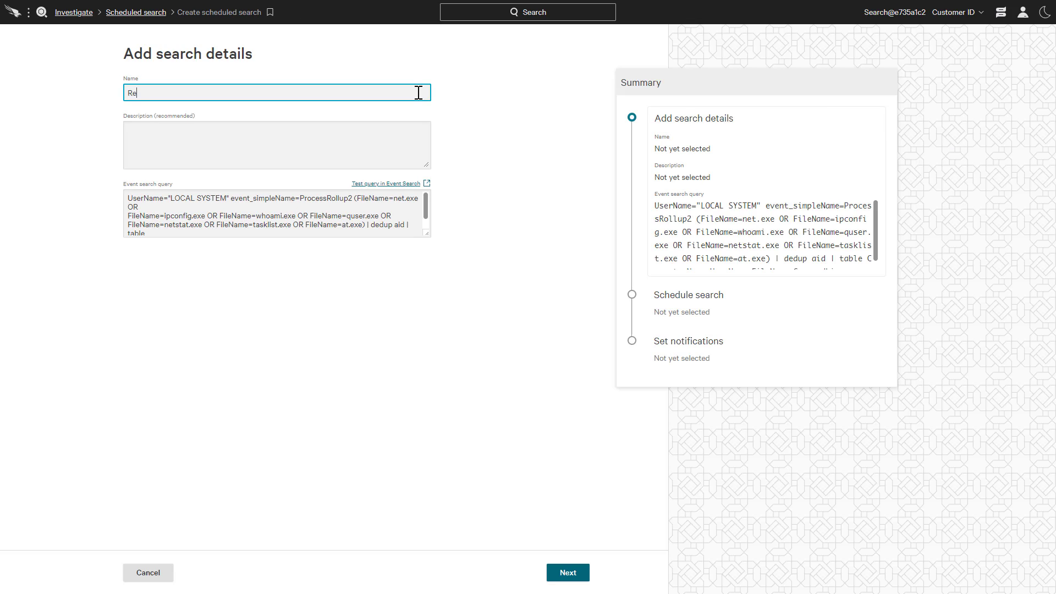
text(Query for various recon command being run from the local system account)
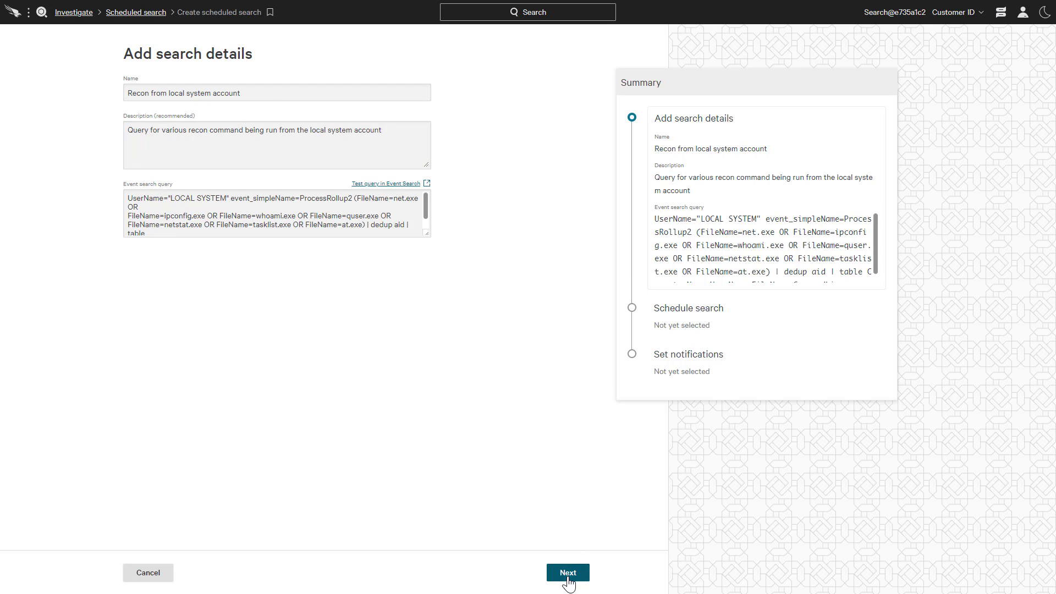
Step: Set the recon search to run every 24 hours, Nov. 2–30, 2021
click(568, 573)
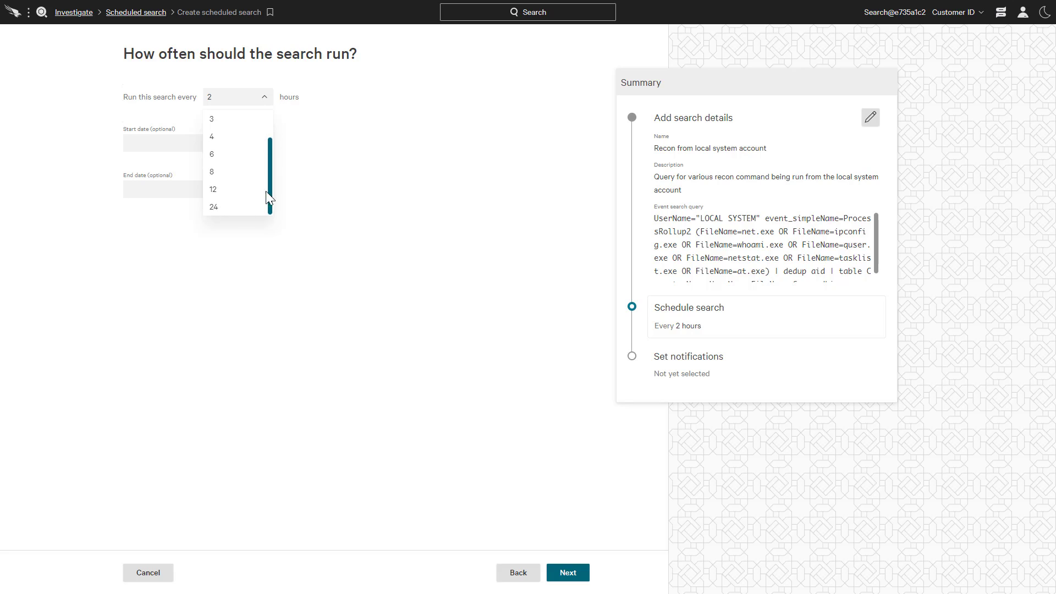
click(214, 207)
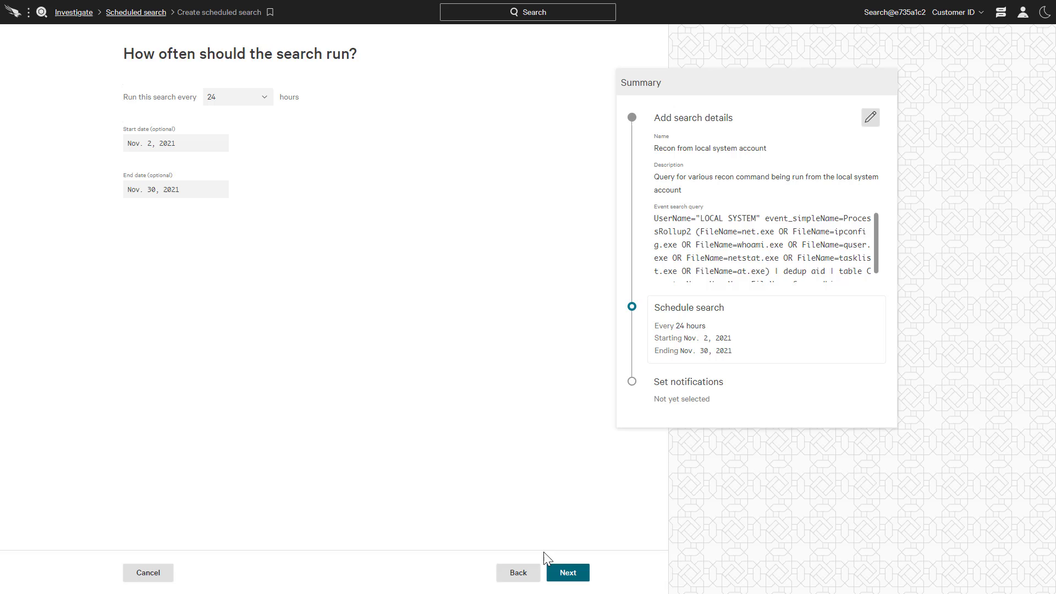
click(568, 573)
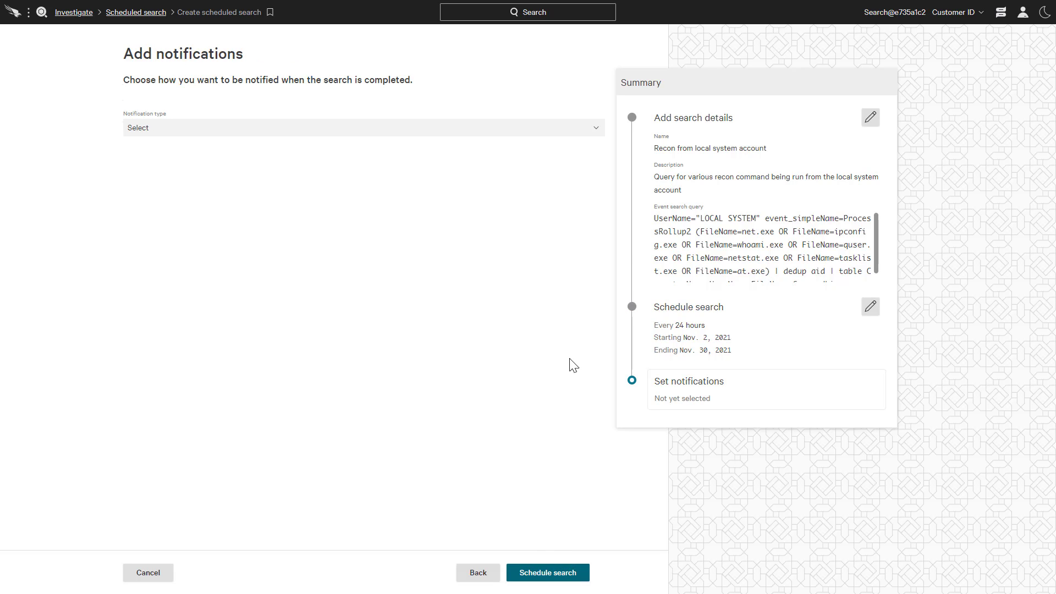
click(362, 127)
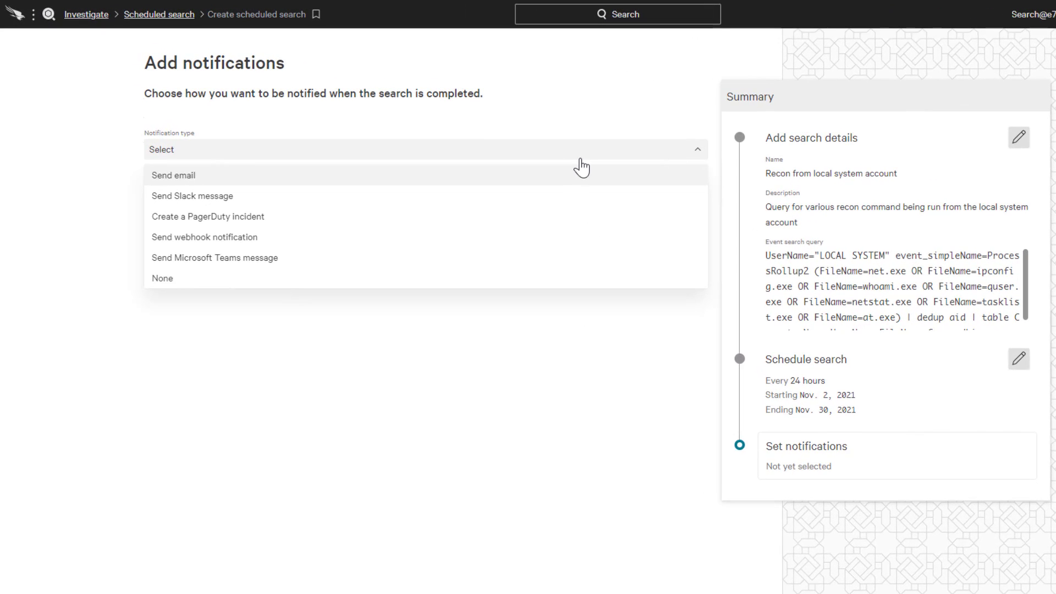
mouse_move(583, 182)
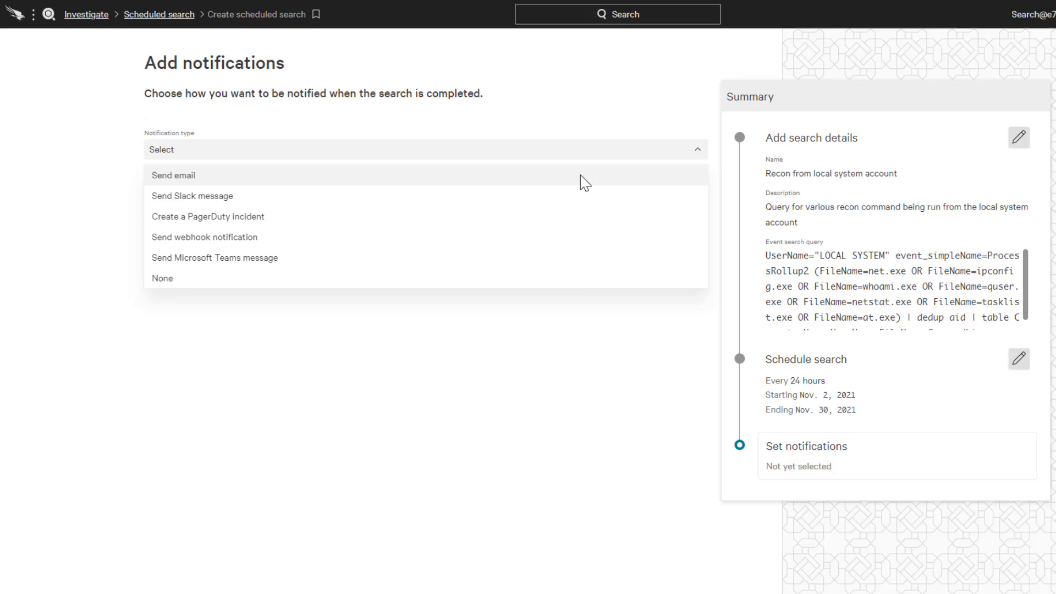
click(173, 175)
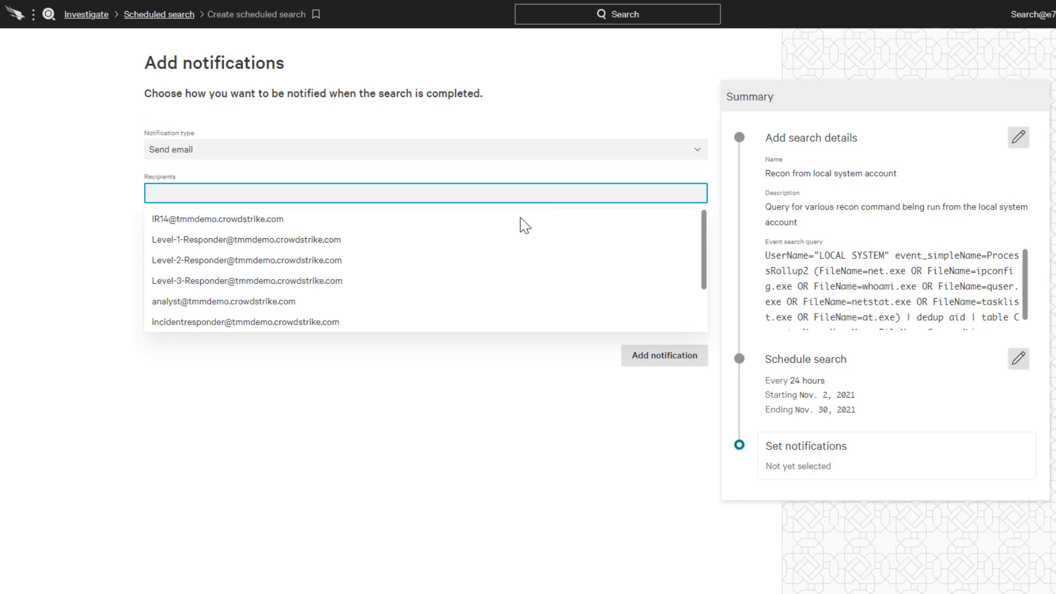
click(224, 301)
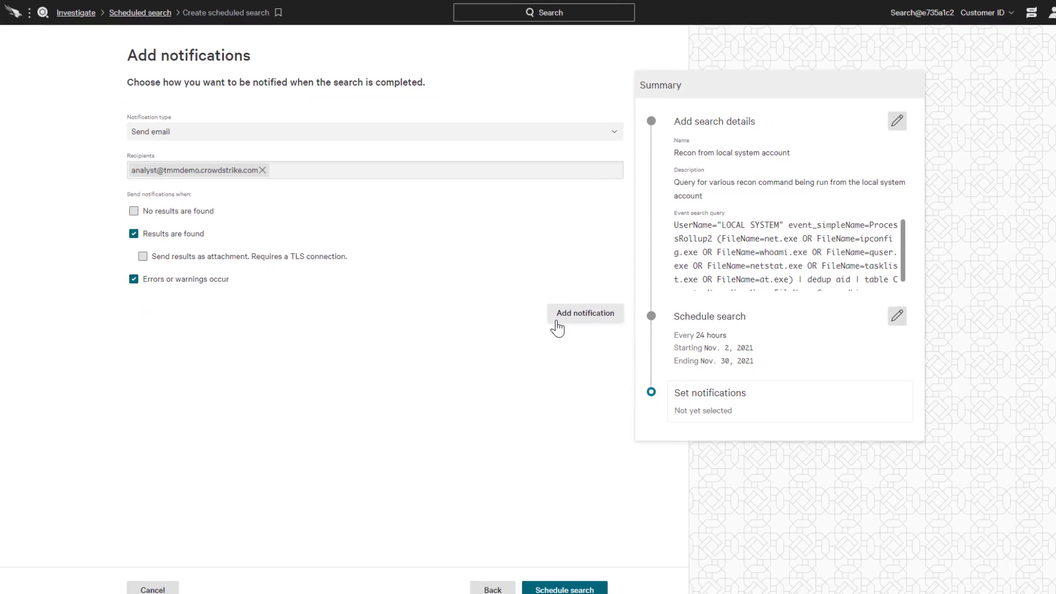
click(585, 313)
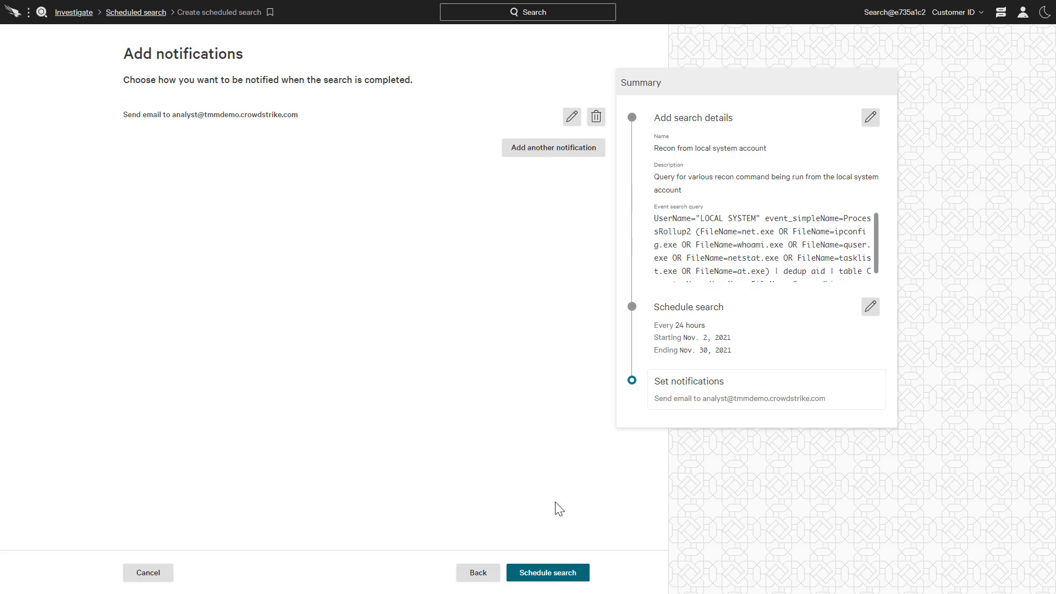
click(548, 573)
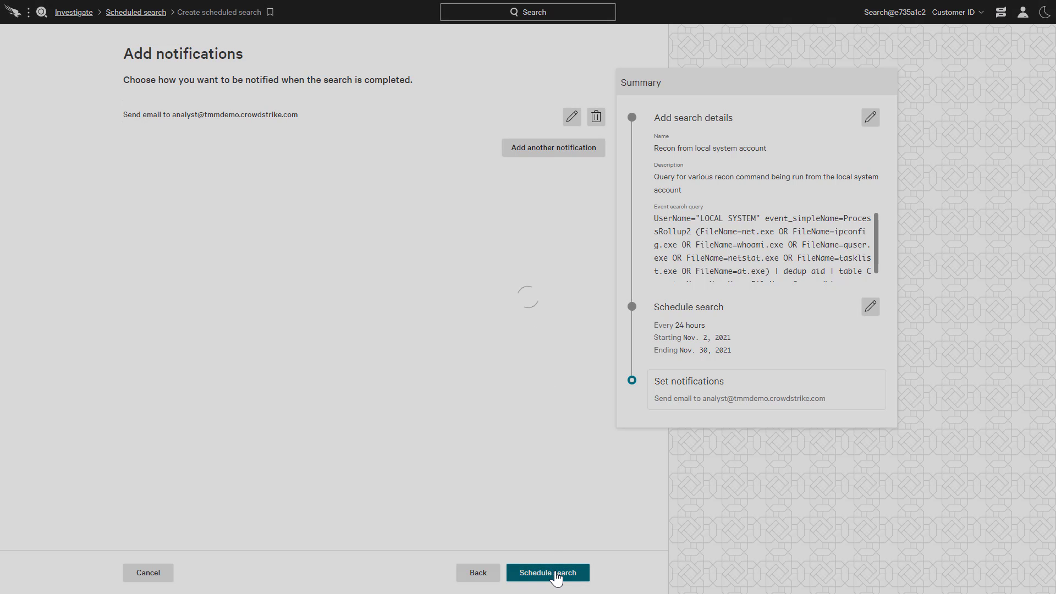
click(548, 573)
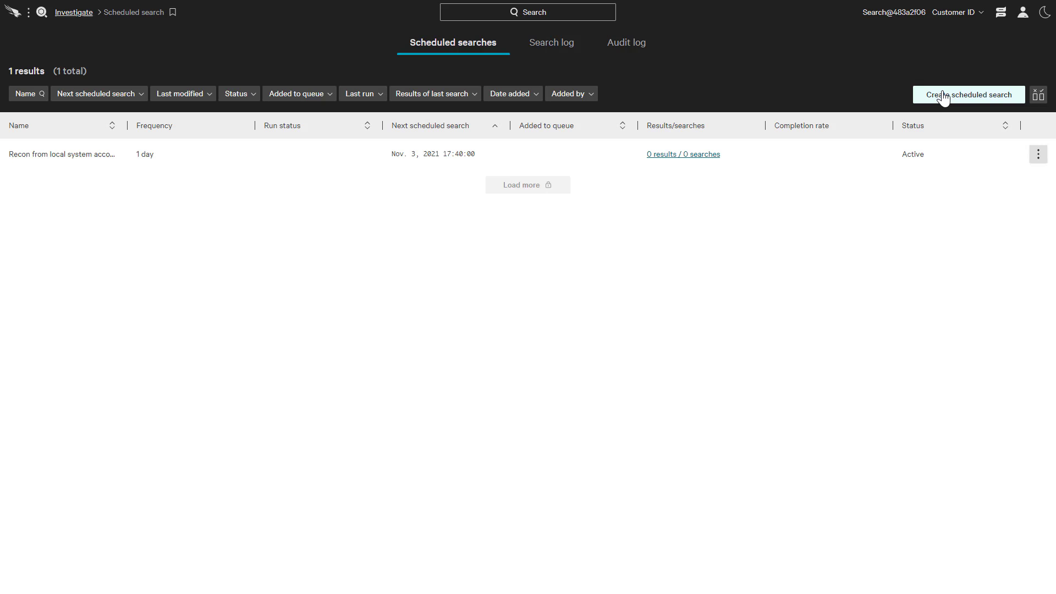
Step: Confirm the recon search is listed as Active, then begin a second scheduled search
click(968, 94)
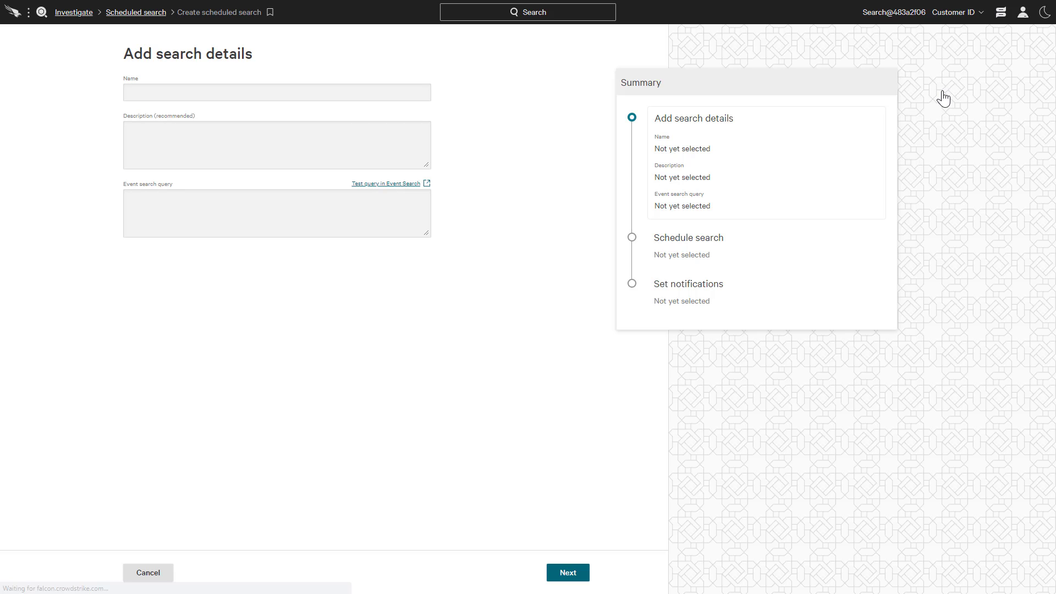
Step: Enter name 'Powershell downloads and encoded commands', a description, and the ProcessRollup2 PowerShell query
text(Powershell downloads and encoded com)
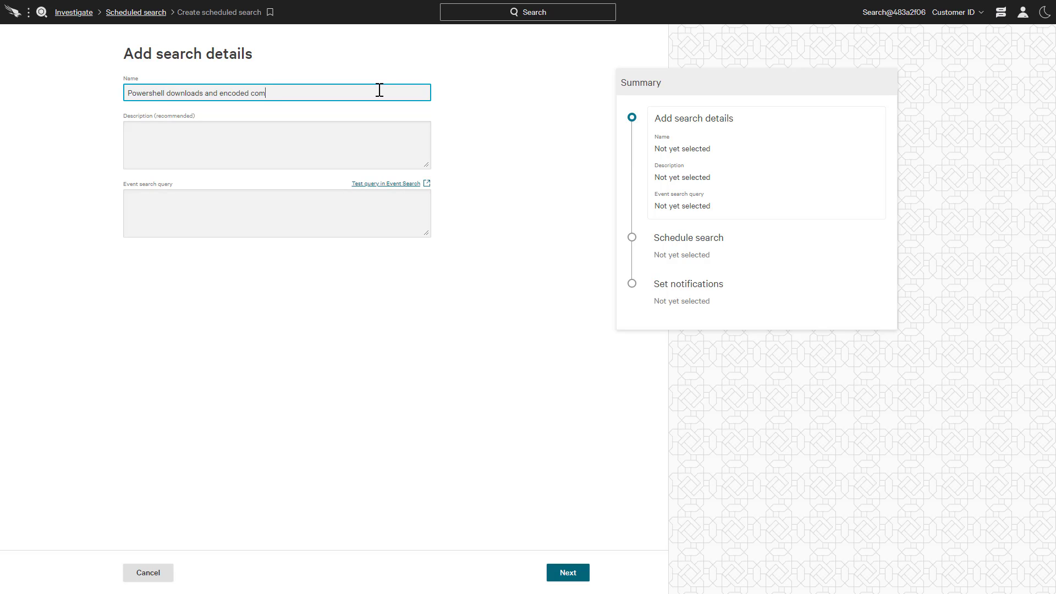
text(Query to find events using powershell to download files or run encoded)
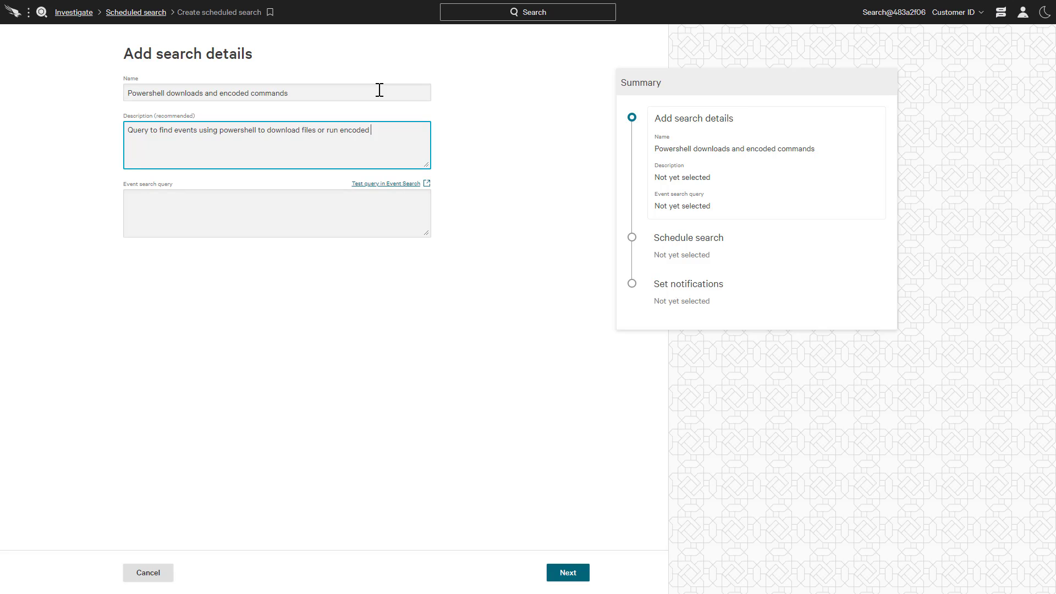
click(276, 213)
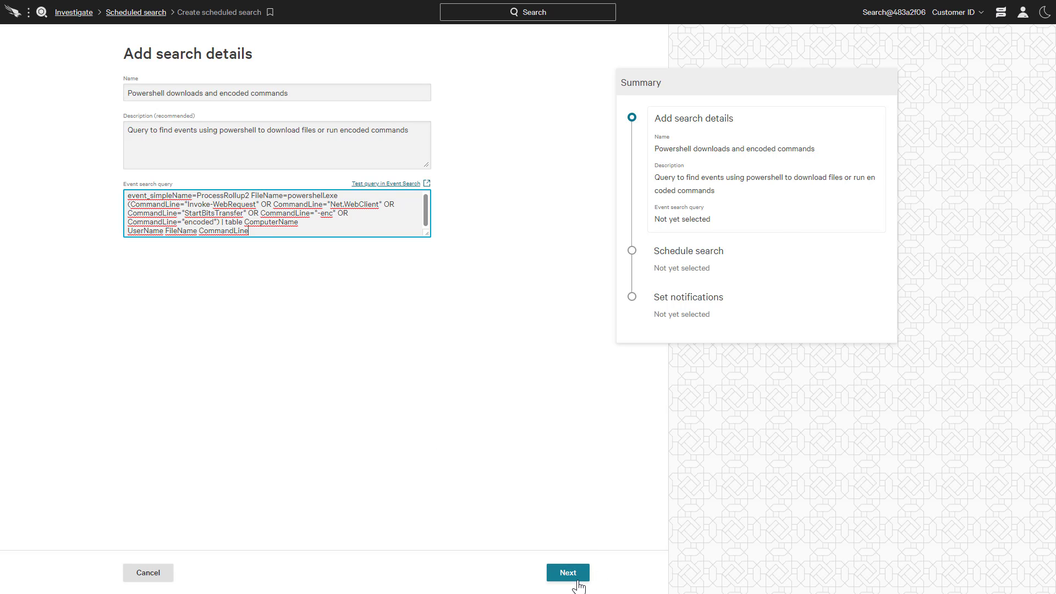
Step: Set the PowerShell search to run every 4 hours from Nov. 2 to Nov. 30, 2021
click(567, 572)
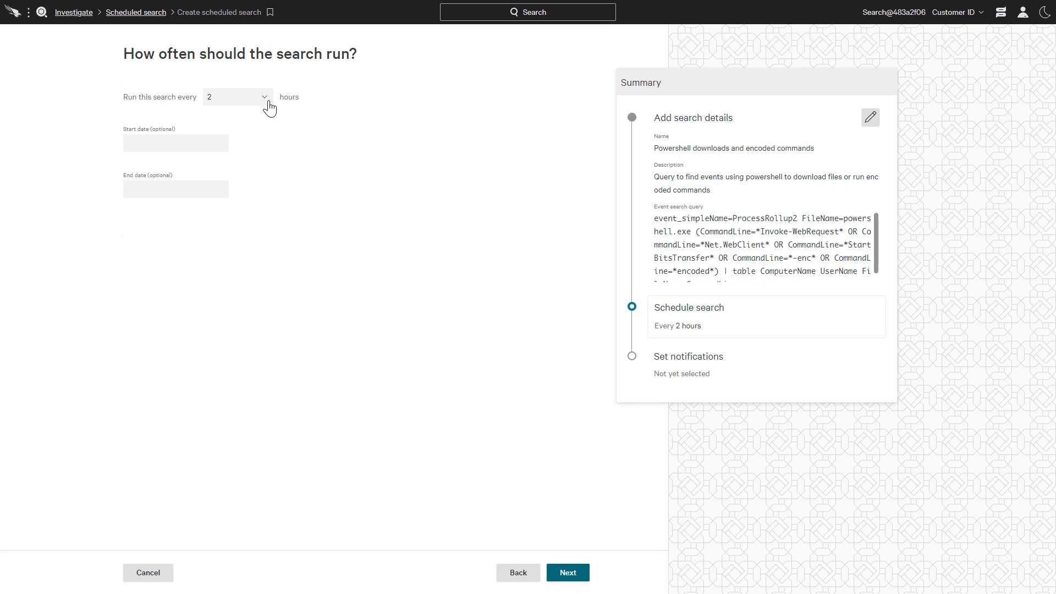
click(236, 96)
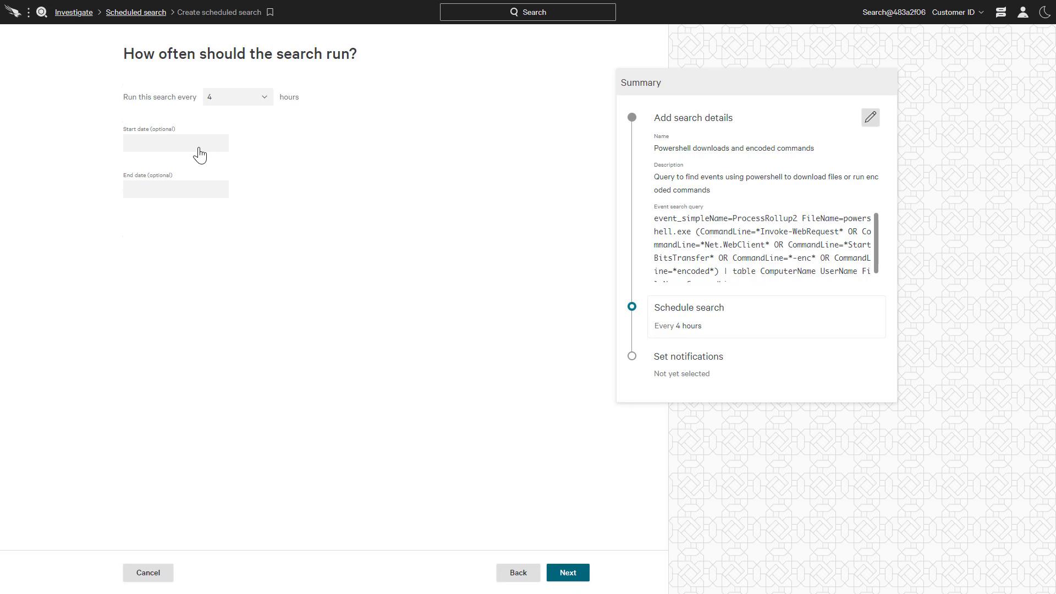
click(175, 142)
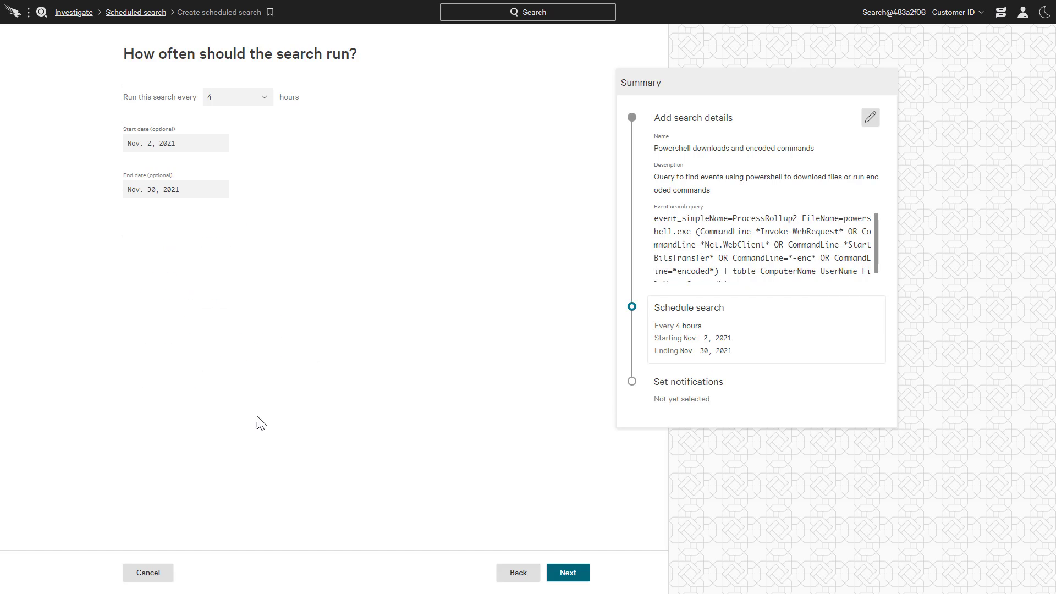
click(568, 573)
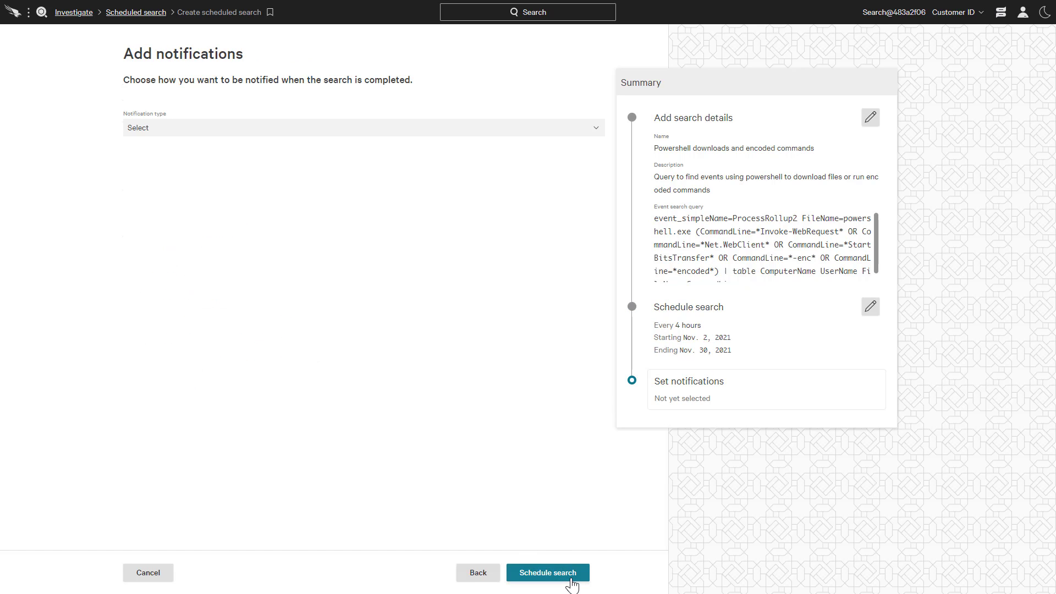
Step: Set the notification type to None and save the PowerShell scheduled search
click(362, 127)
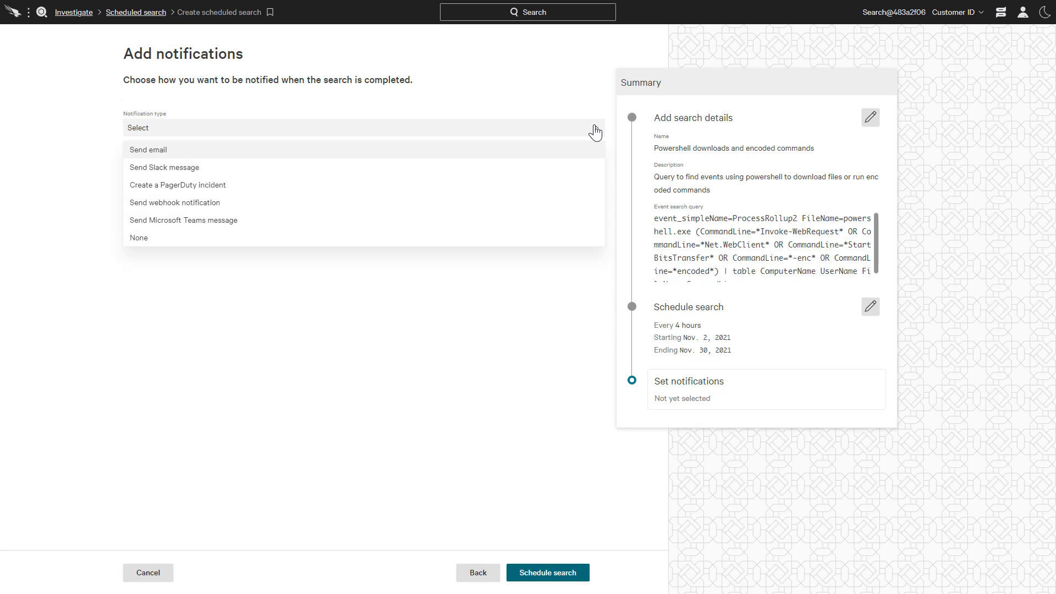
mouse_move(583, 203)
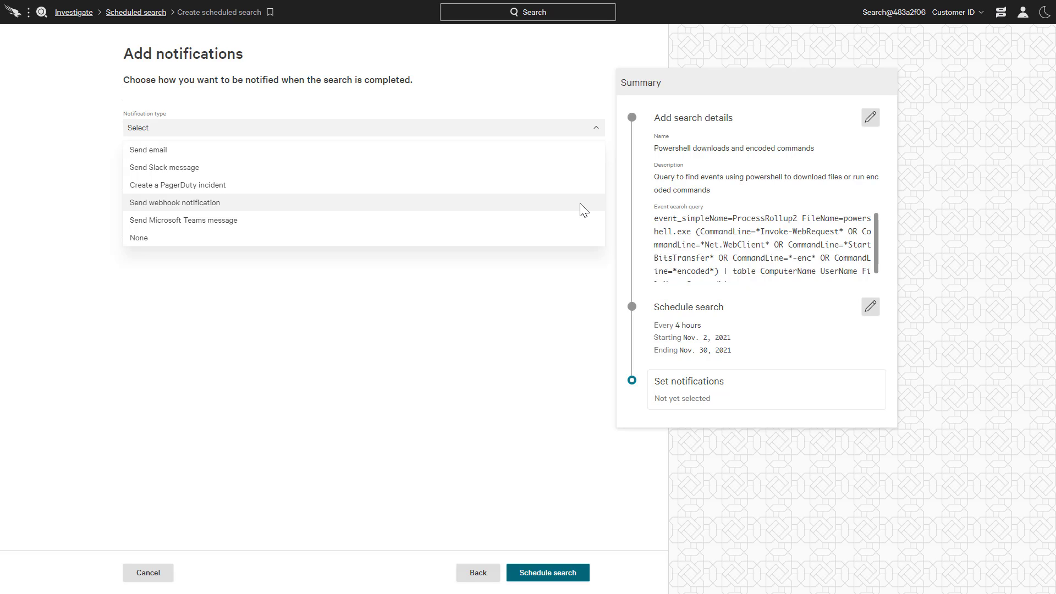
mouse_move(579, 249)
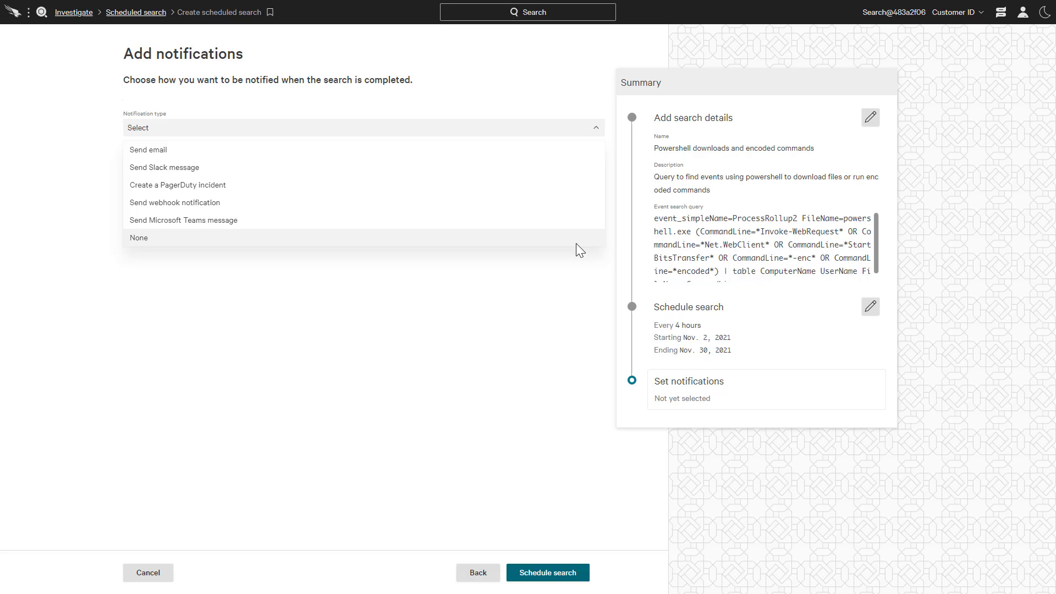
click(139, 237)
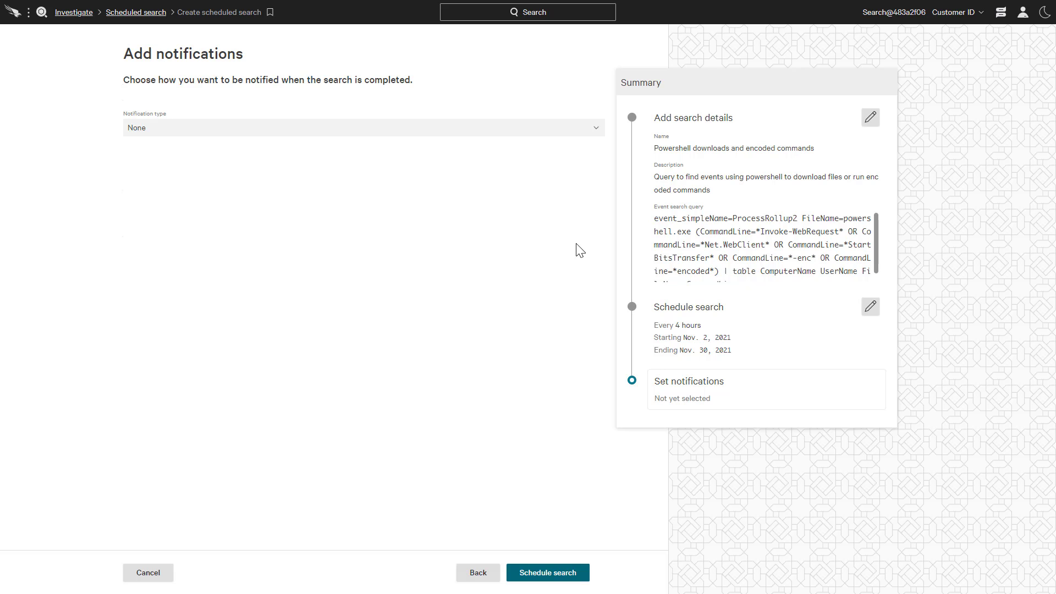
mouse_move(573, 565)
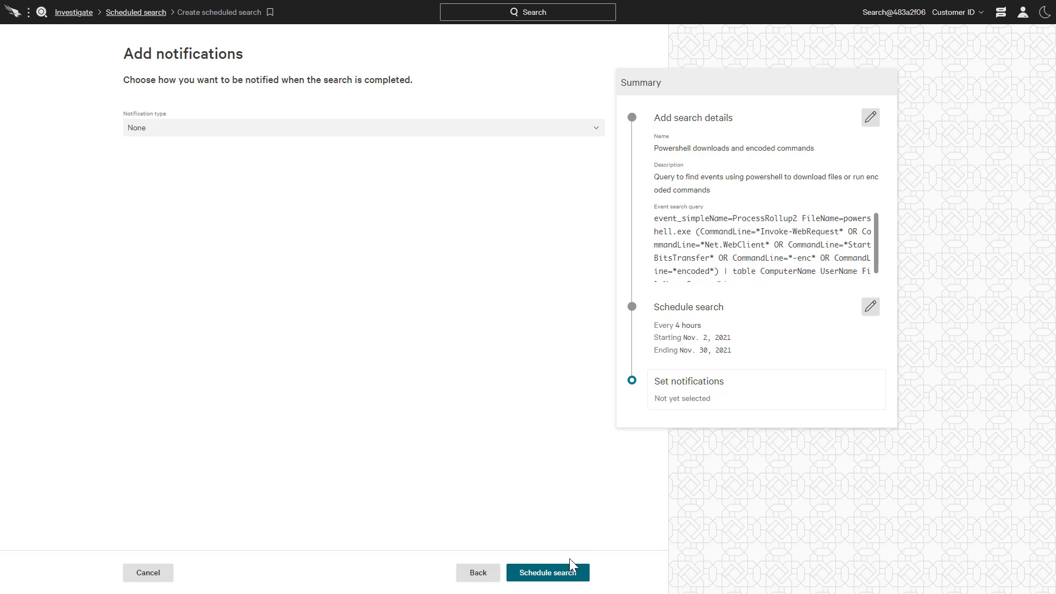
click(548, 573)
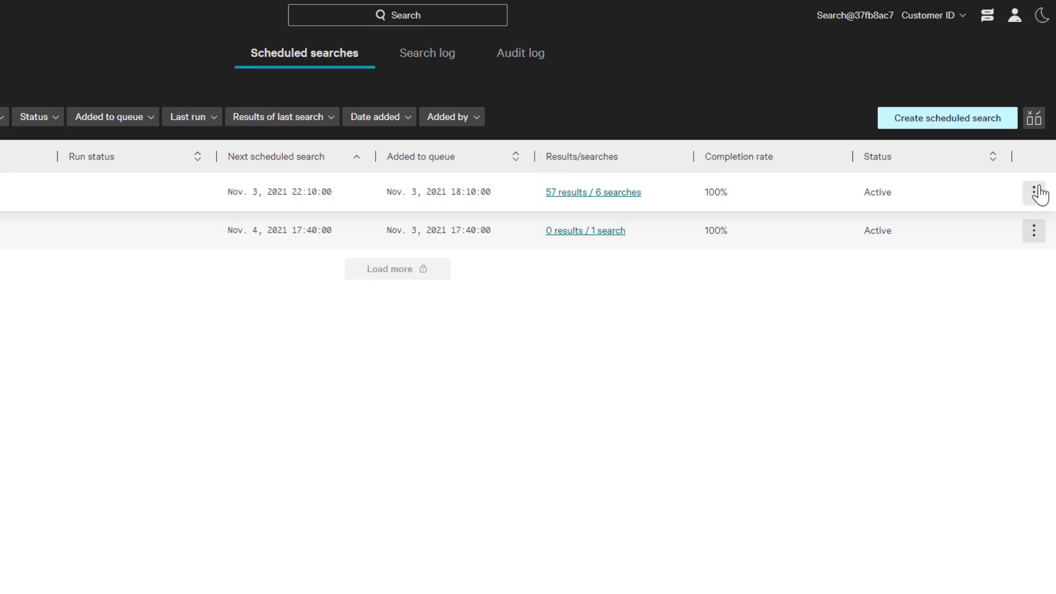
Step: View the Powershell search's history: six successful runs, latest with 11 results
click(1035, 192)
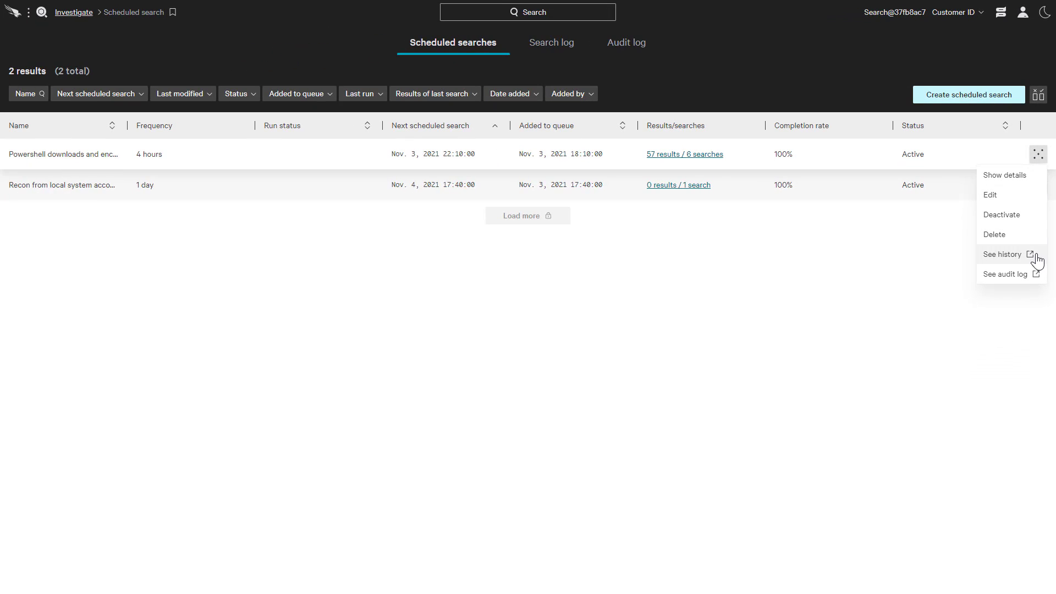
click(1003, 257)
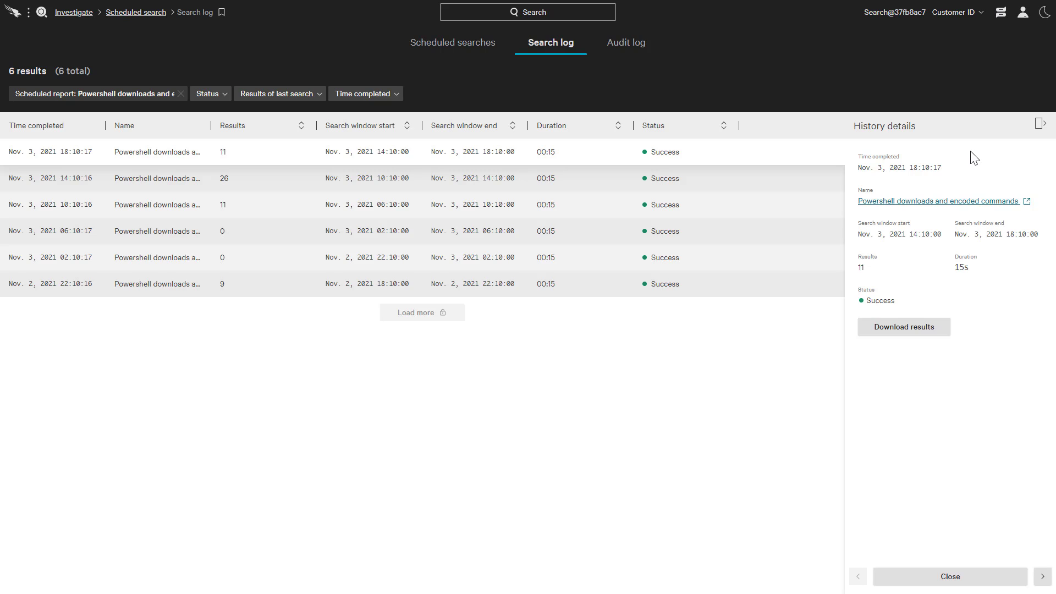
Step: Close the run details and go back to the Scheduled searches list showing both searches Active
click(1040, 122)
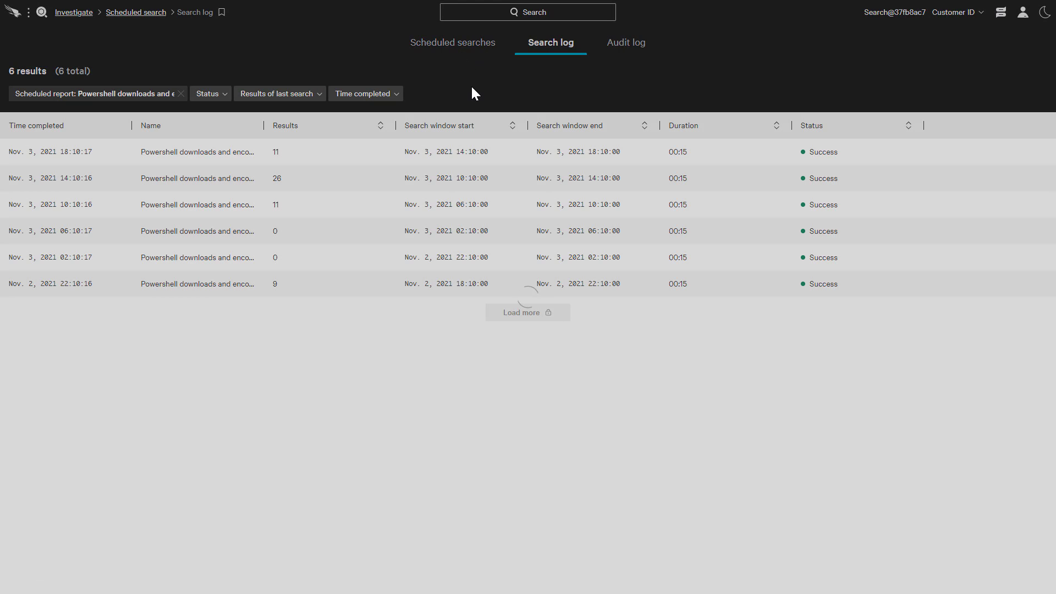
click(453, 43)
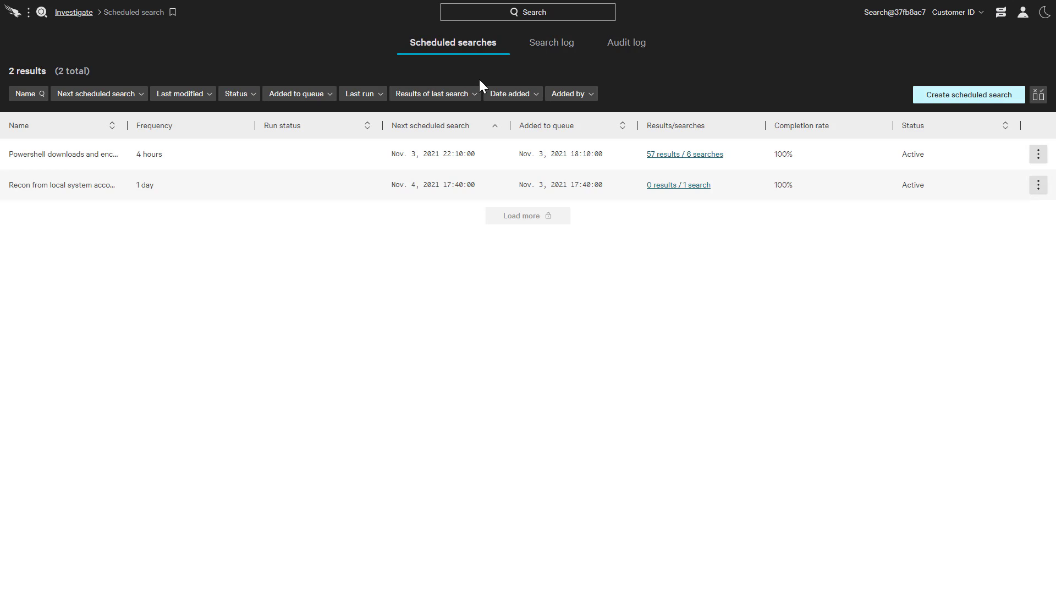
mouse_move(487, 79)
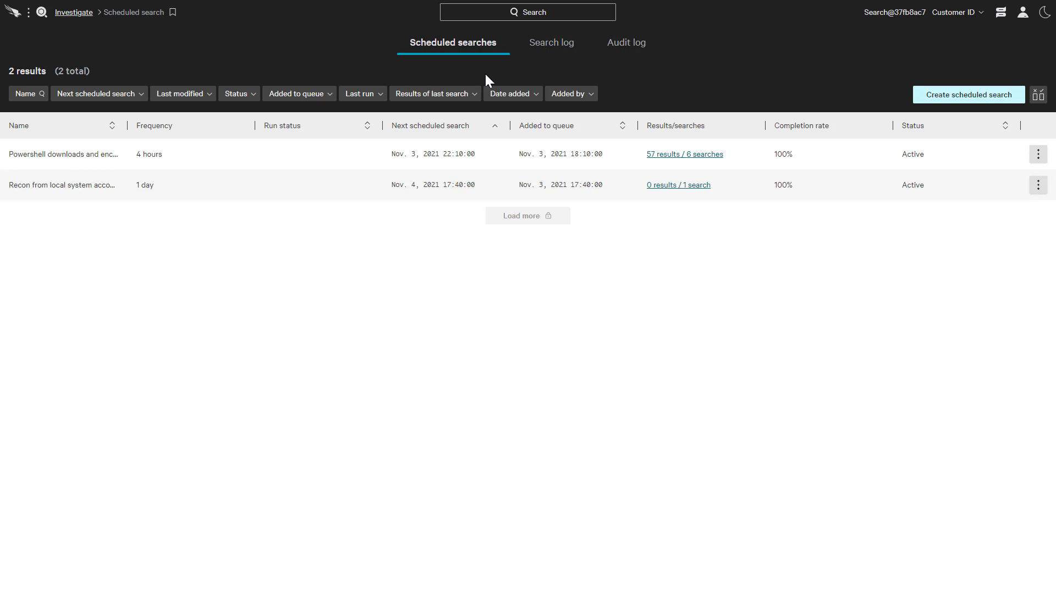